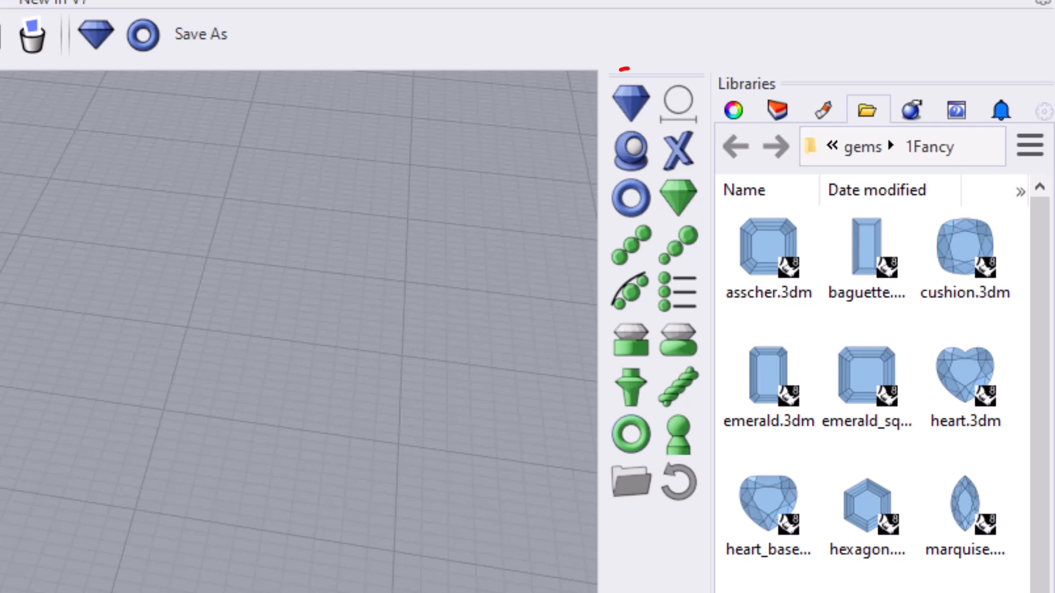
Step: Load wd2Gem.gh in Grasshopper from the Jewelry Kit gem button, previewing a round fancy gem
{"action": "left_click", "coordinate": [631, 102]}
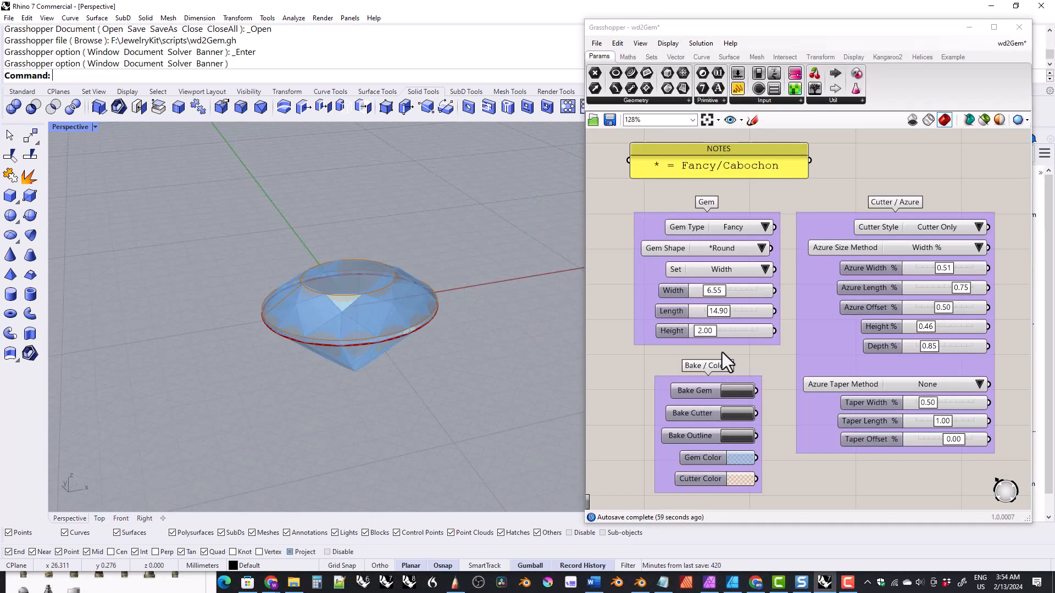
Step: Open the CGTrader Jewelry Kit for Rhino 6 & 7 product page in the browser
{"action": "left_click", "coordinate": [937, 227]}
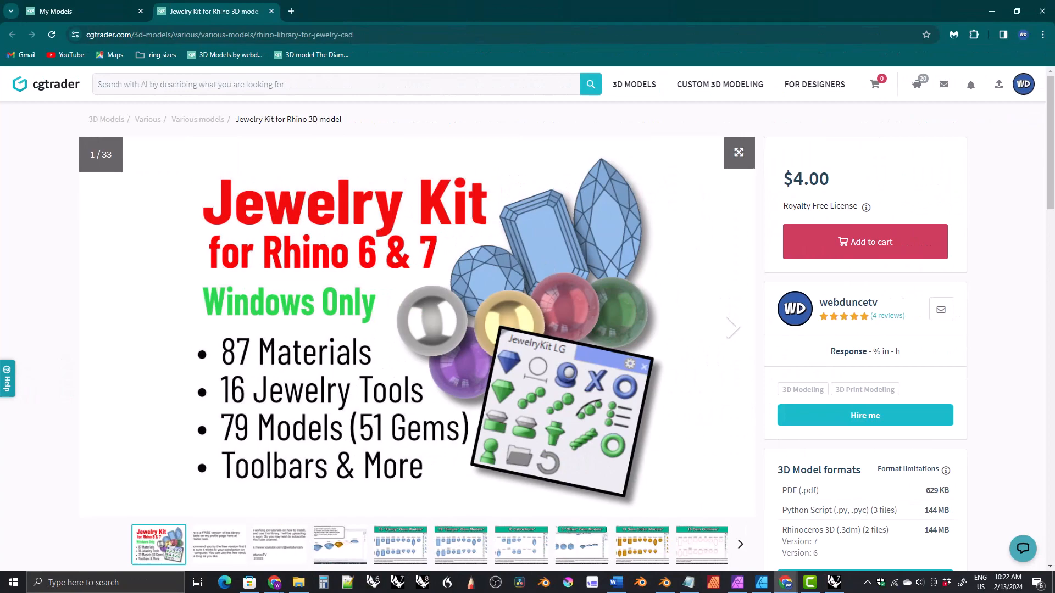
{"action": "left_click", "coordinate": [833, 582]}
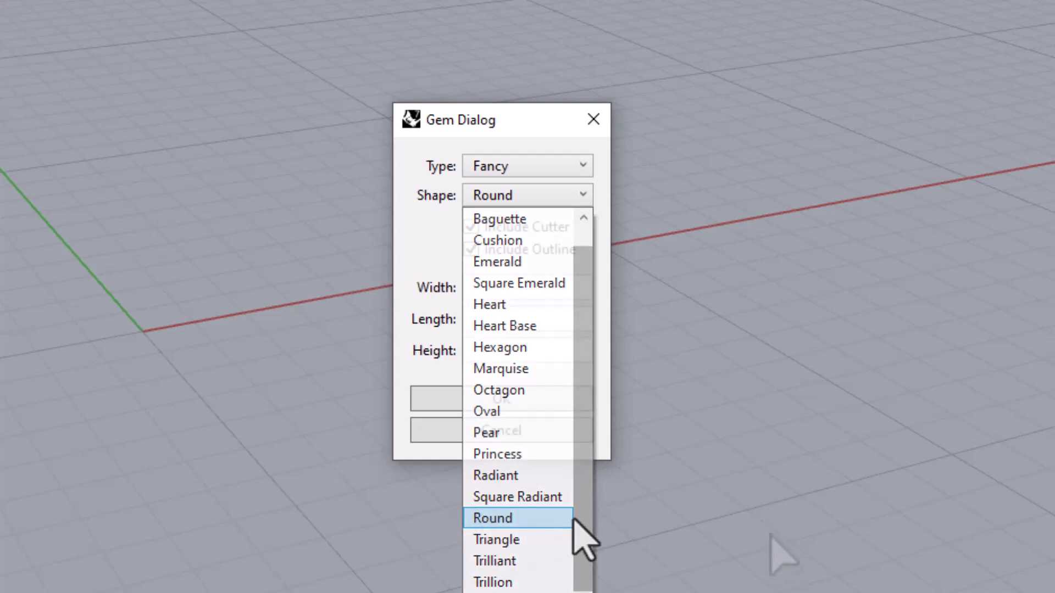
Step: Keep Round as the gem shape with Include Cutter and Include Outline both checked
{"action": "left_click", "coordinate": [492, 518]}
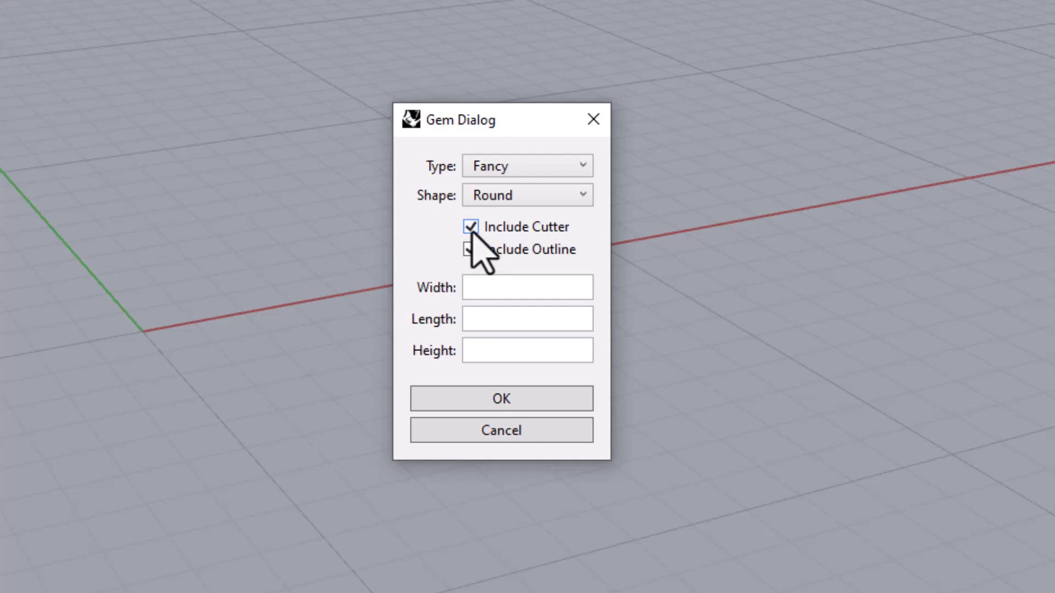
{"action": "left_click", "coordinate": [470, 227]}
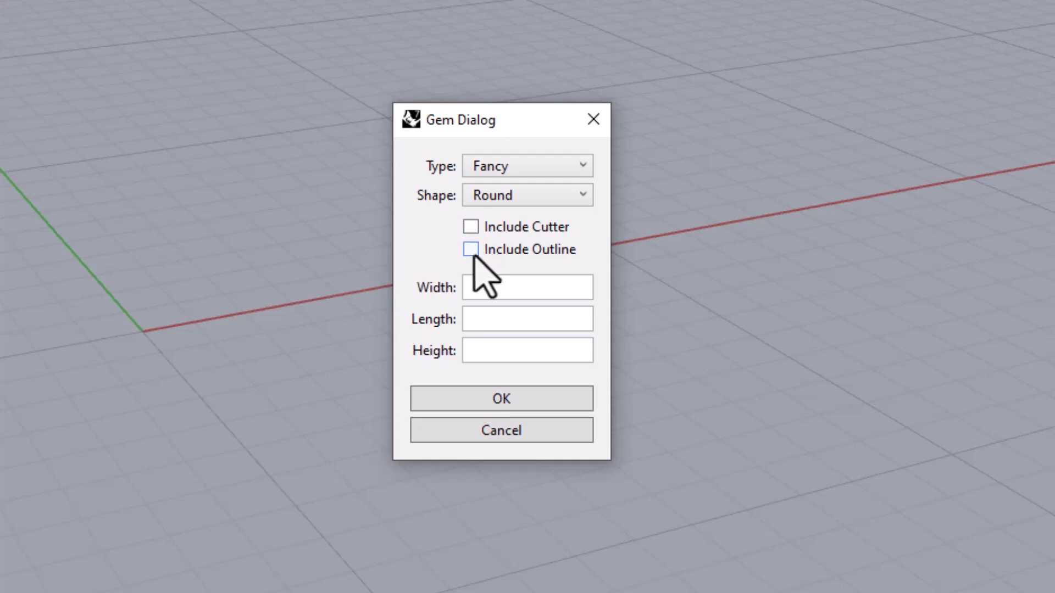
{"action": "left_click", "coordinate": [470, 249]}
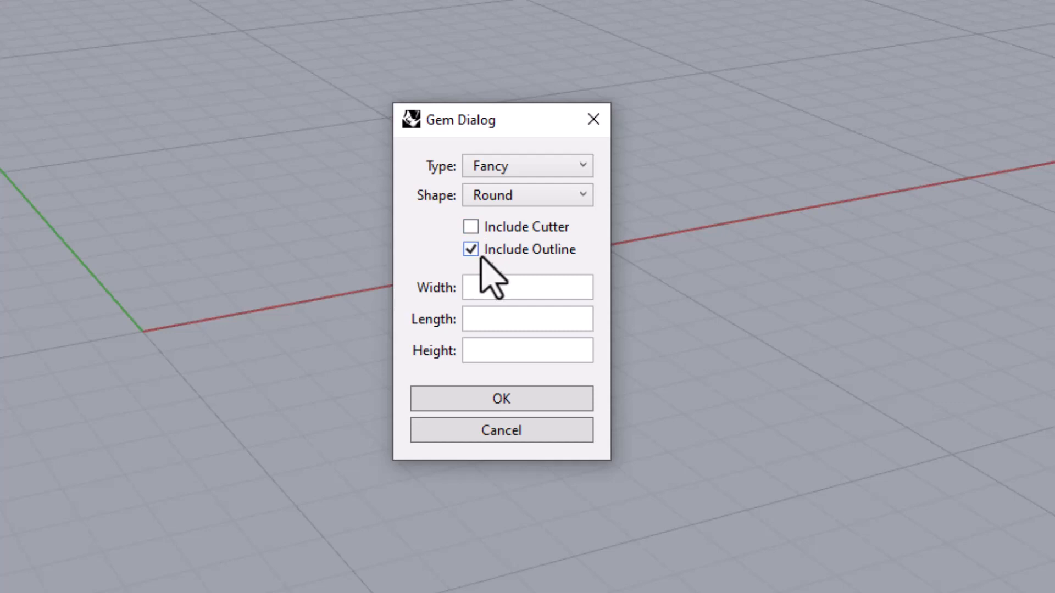
{"action": "left_click", "coordinate": [470, 227]}
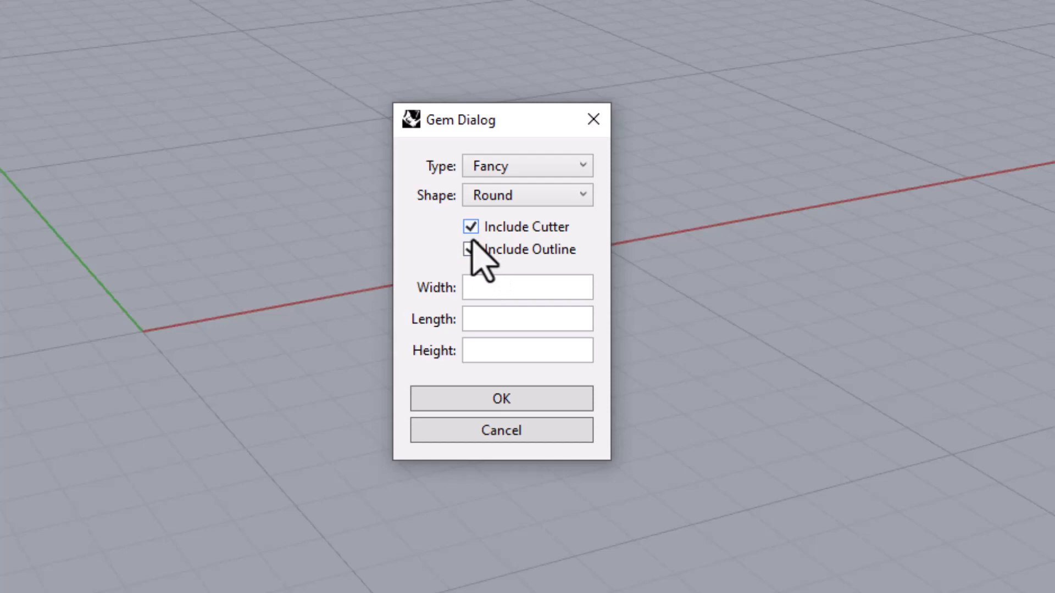
{"action": "left_click", "coordinate": [471, 250]}
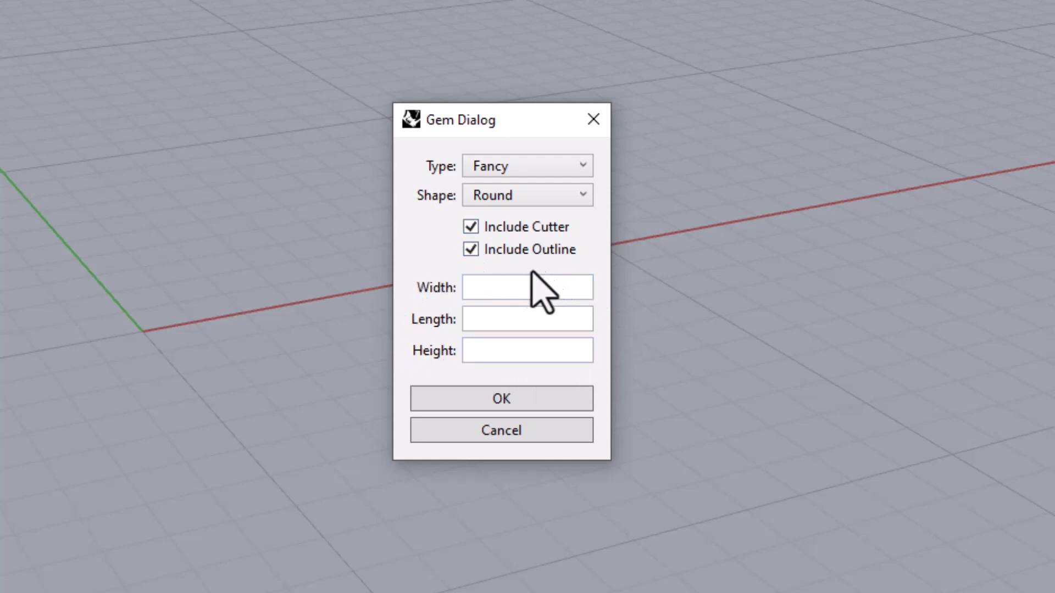
{"action": "mouse_move", "coordinate": [383, 340]}
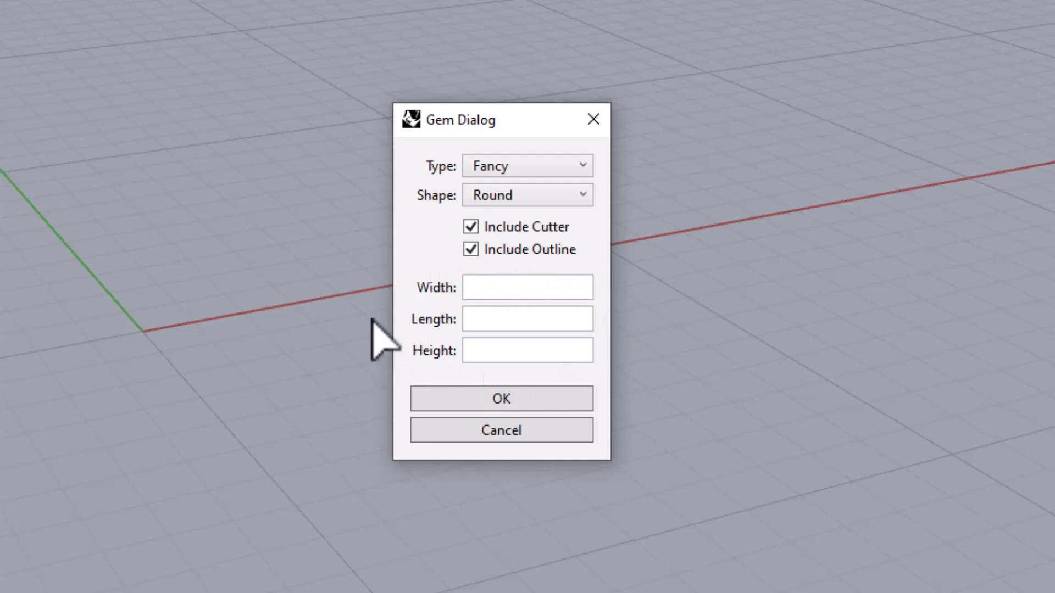
Step: Choose Marquise from the Shape list, leaving cutter and outline unchecked
{"action": "left_click", "coordinate": [527, 195]}
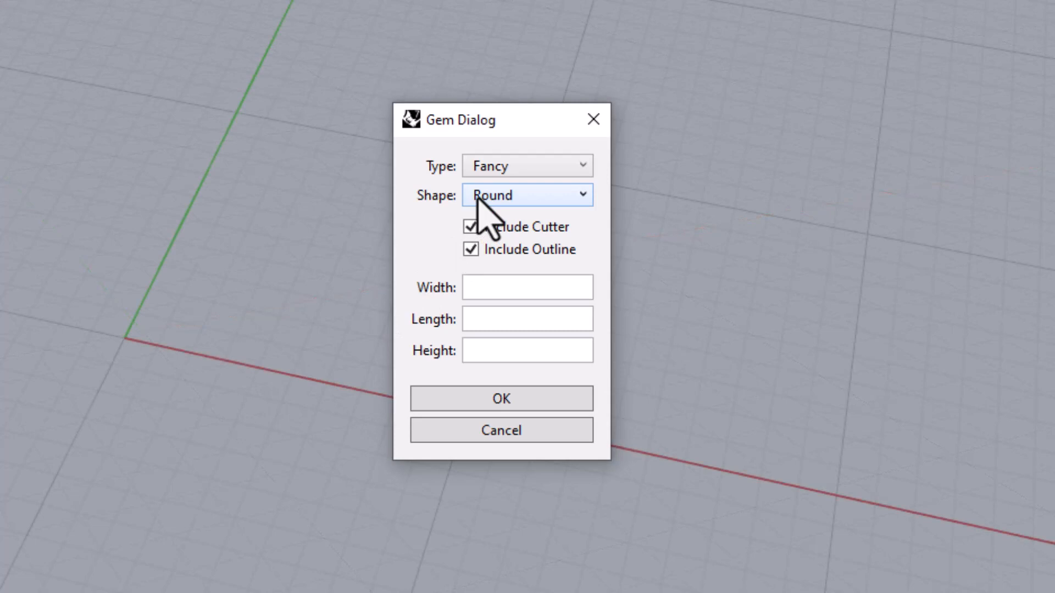
{"action": "left_click", "coordinate": [527, 195]}
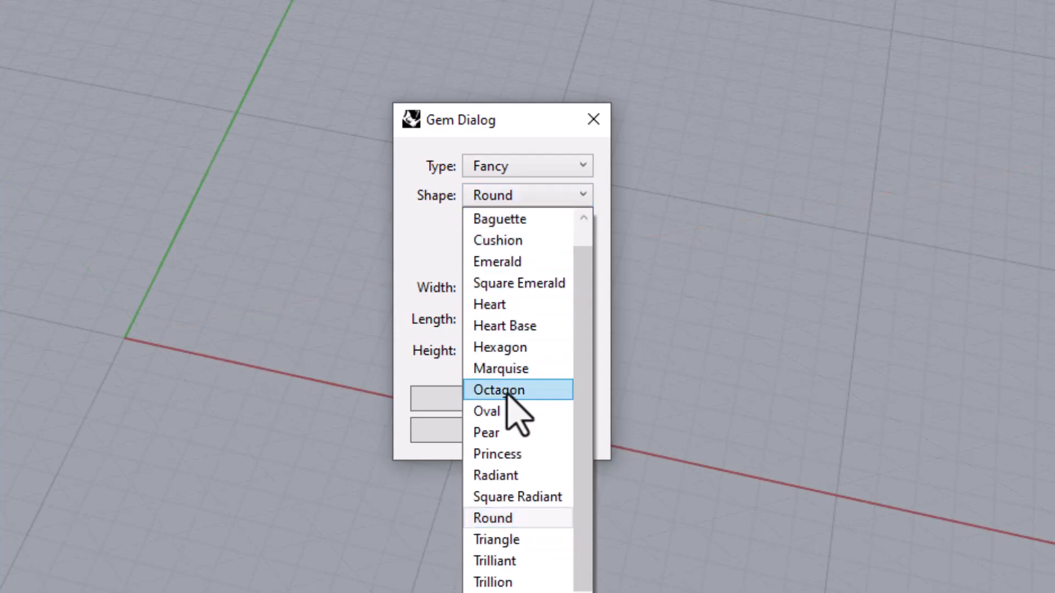
{"action": "left_click", "coordinate": [500, 368]}
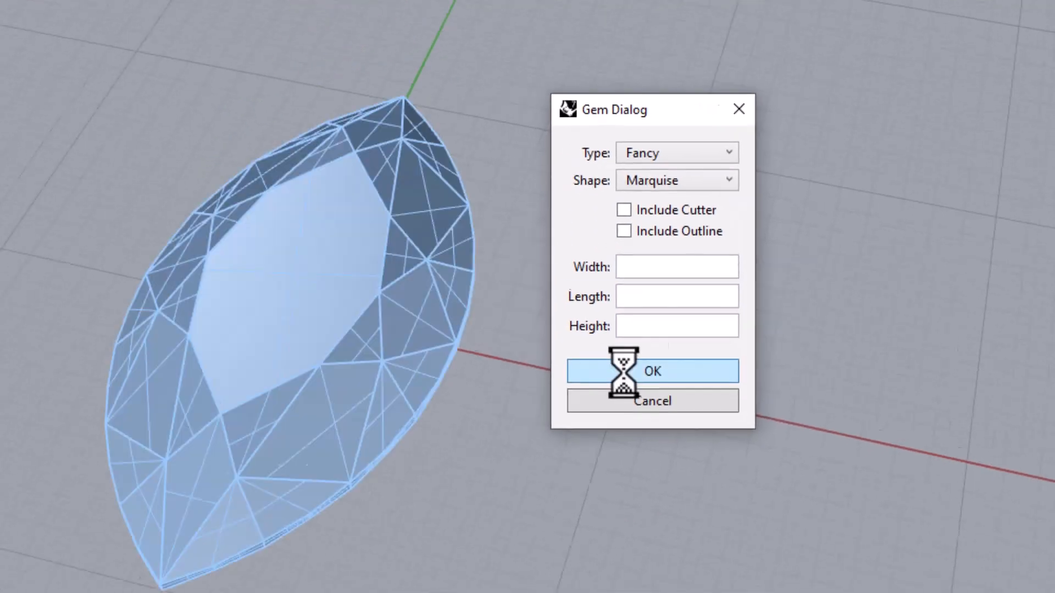
{"action": "left_click", "coordinate": [652, 371]}
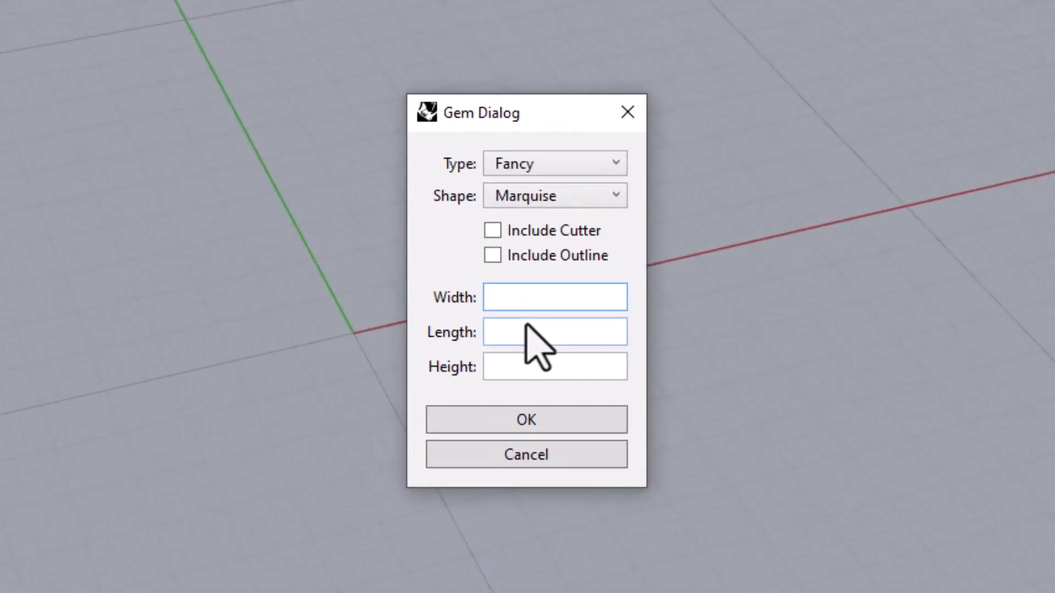
Step: Enter width 4.32, length 8.95, height 2.31 for the Marquise gem and accept
{"action": "type", "text": "4.32"}
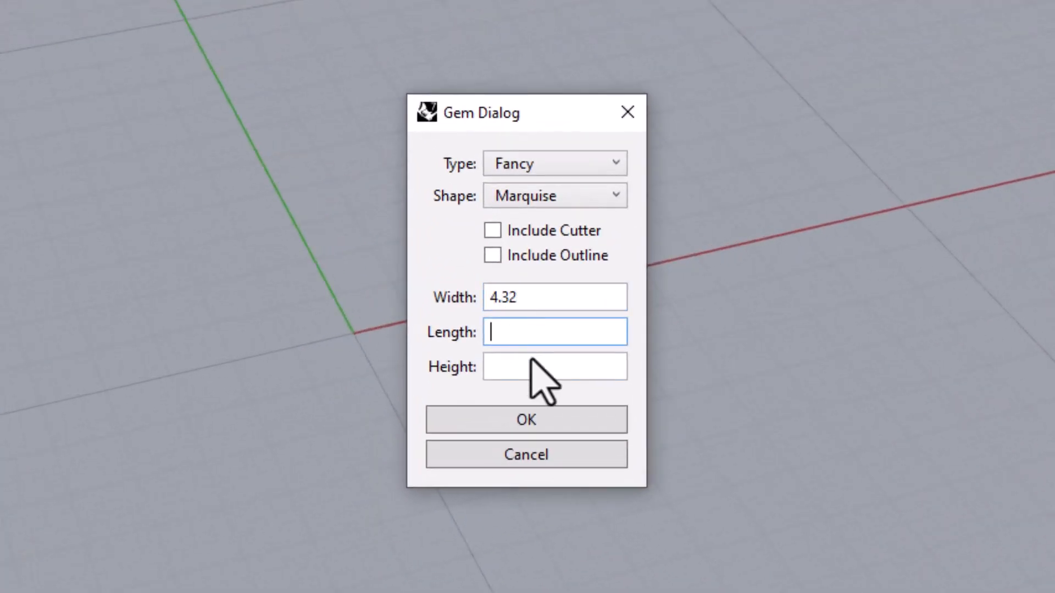
{"action": "type", "text": "8.95"}
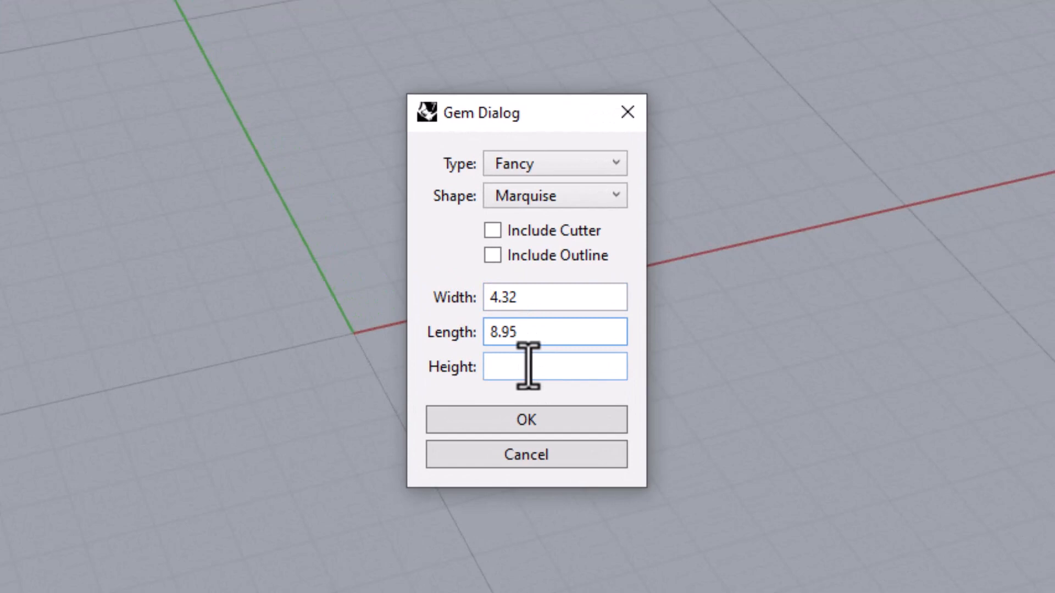
{"action": "type", "text": "2.31"}
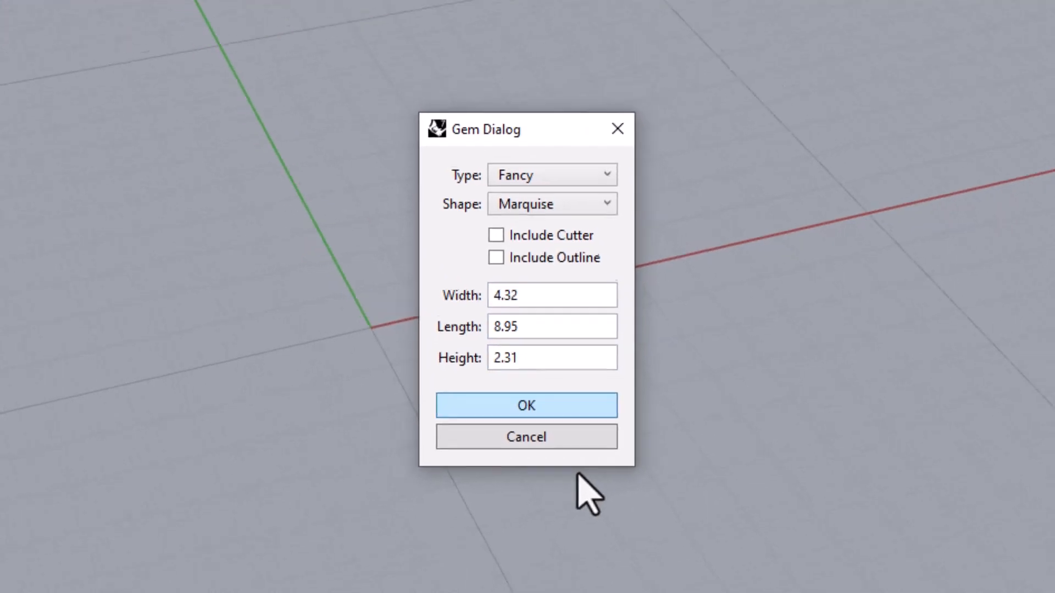
{"action": "left_click", "coordinate": [527, 405]}
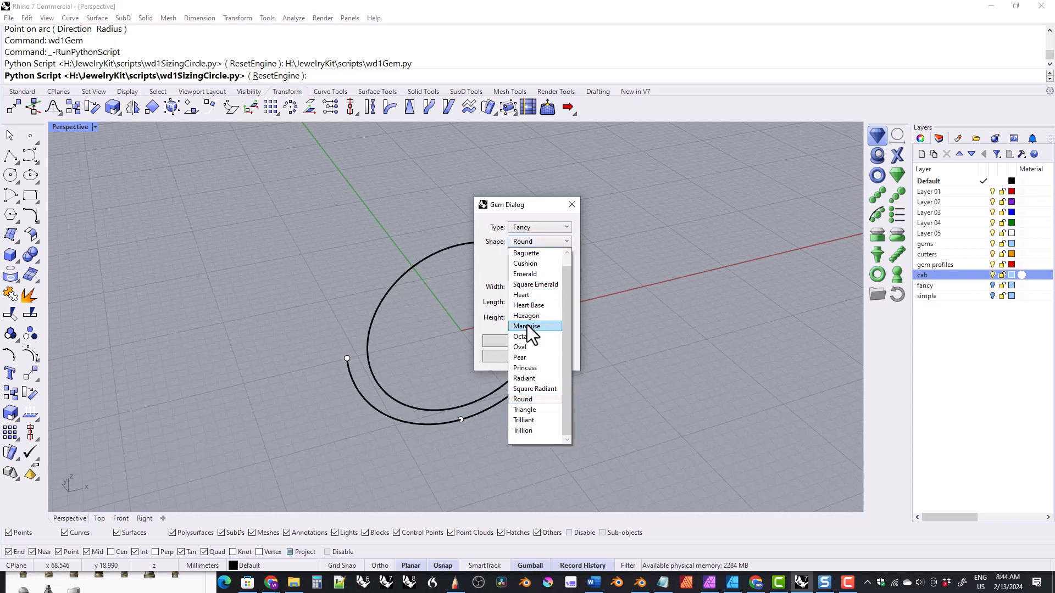
Step: Create a Marquise gem, then add a round gem above the ring in the Front view
{"action": "left_click", "coordinate": [527, 326]}
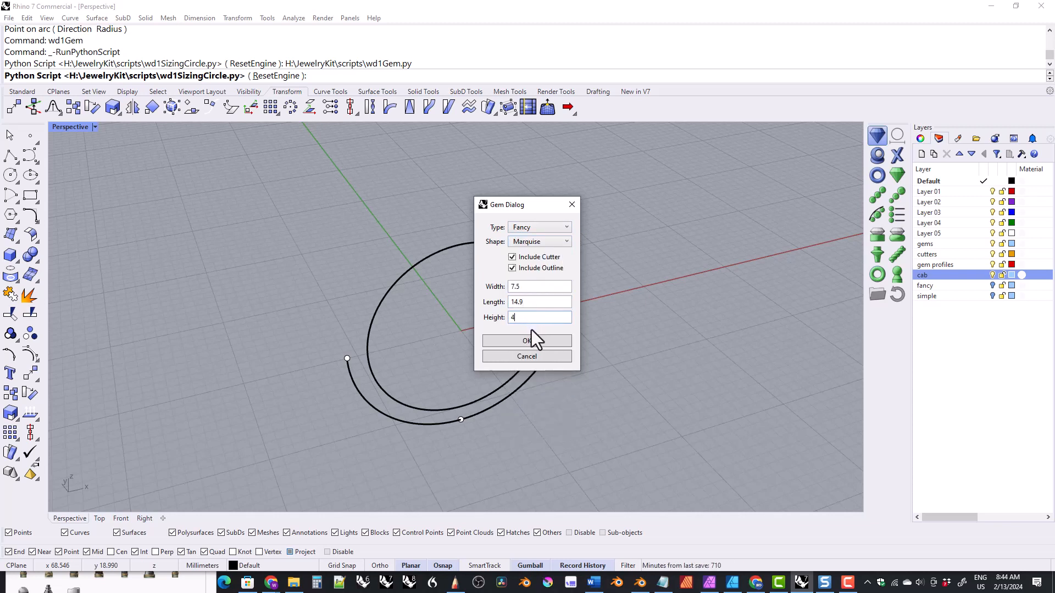
{"action": "left_click", "coordinate": [526, 341]}
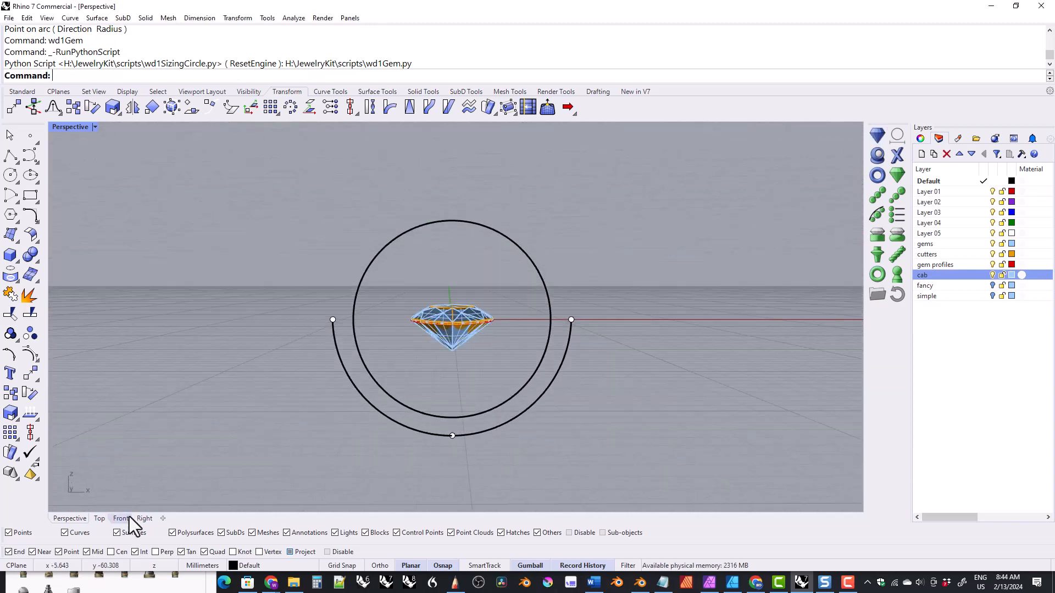
{"action": "left_click", "coordinate": [121, 518]}
{"action": "type", "text": "4.5"}
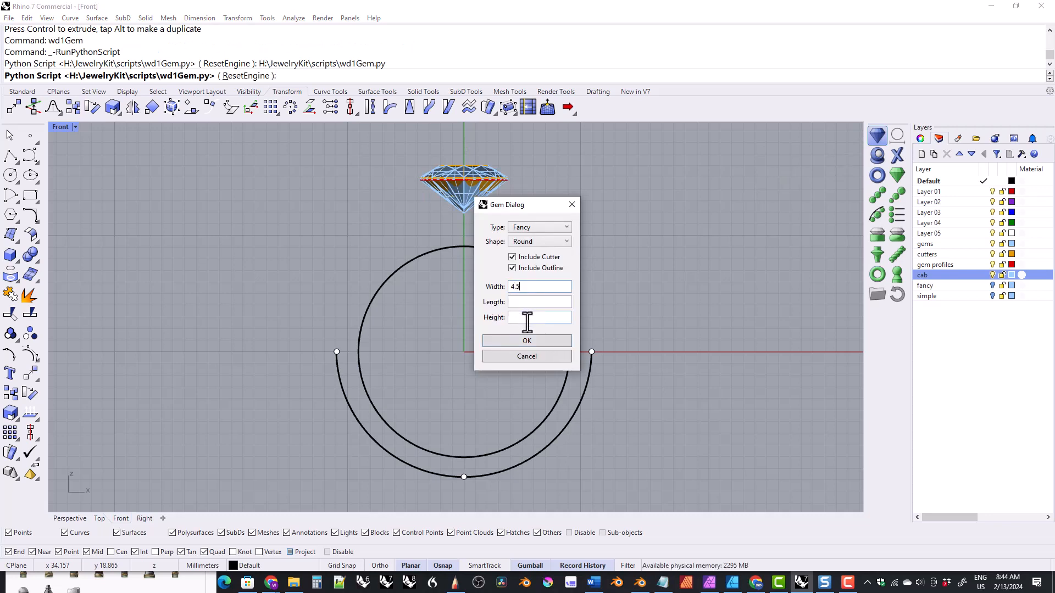
{"action": "left_click", "coordinate": [527, 341]}
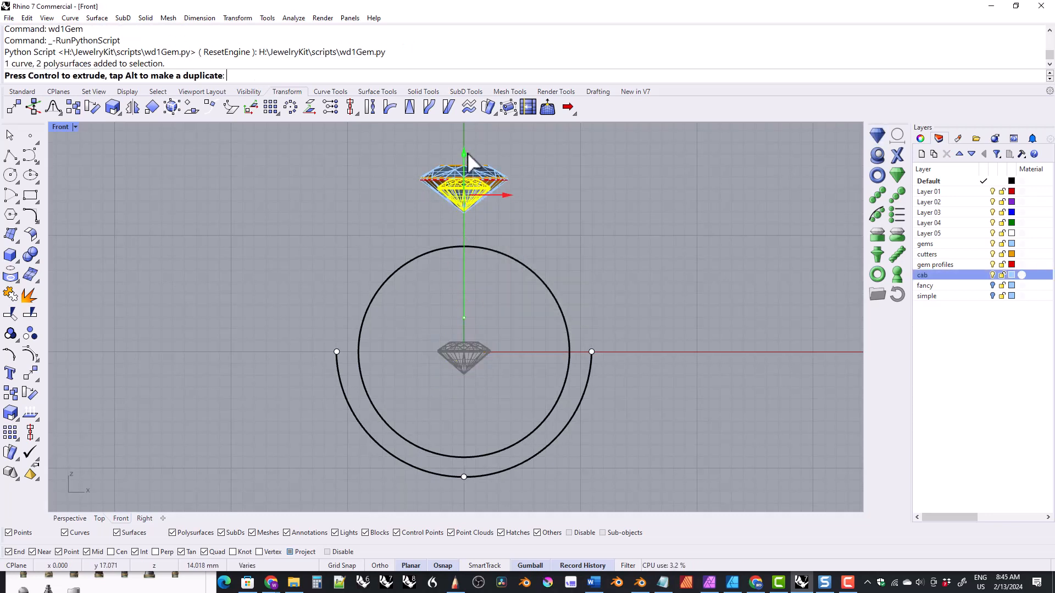